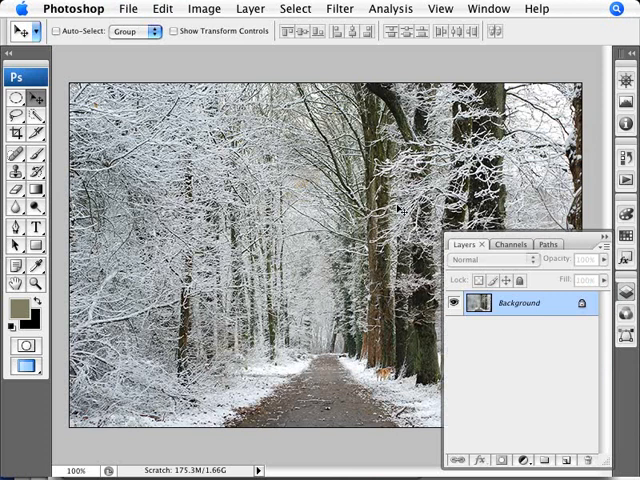
# Add a new black layer above the photo and start 150% Gaussian monochromatic noise on it
pyautogui.click(564, 460)
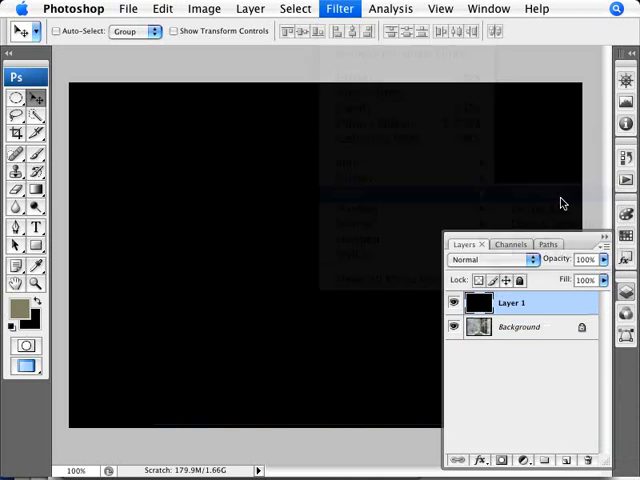
pyautogui.click(340, 8)
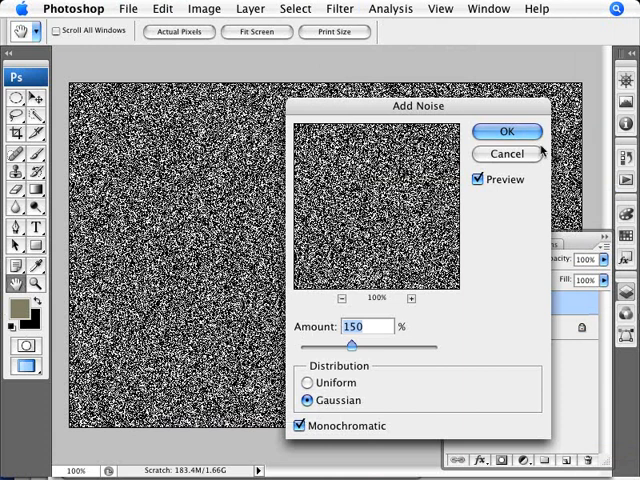
# Apply the monochromatic noise so the black layer fills with dense grain
pyautogui.click(508, 132)
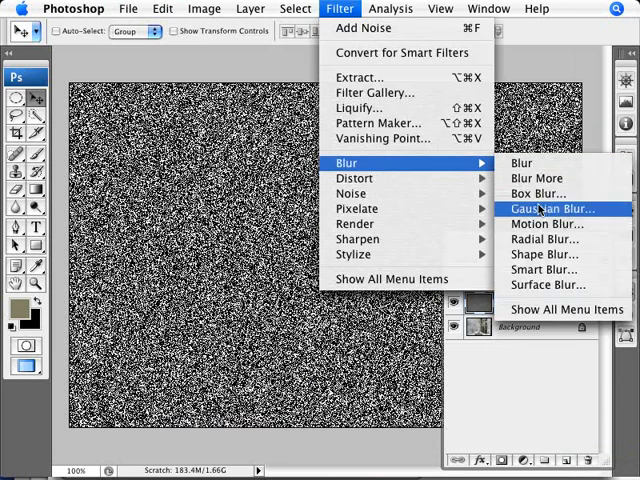
pyautogui.moveTo(548, 178)
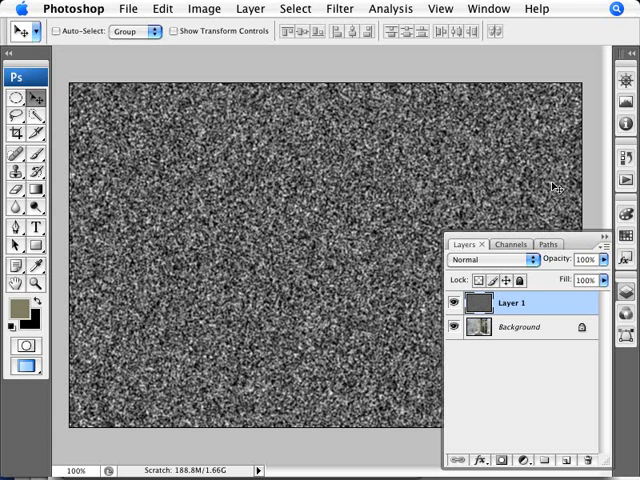
pyautogui.moveTo(222, 20)
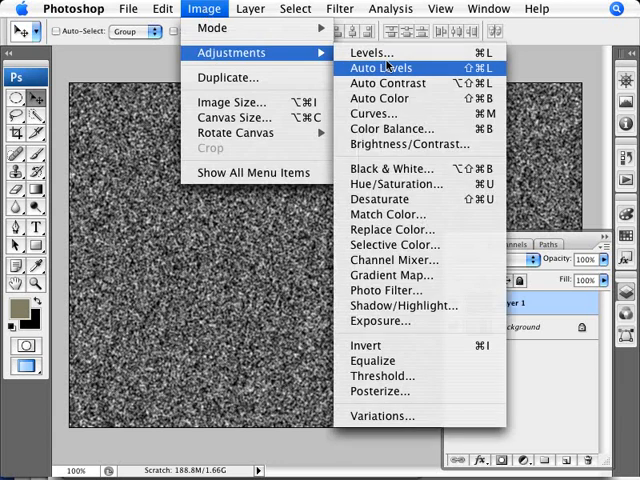
# Apply Levels with black input 162, white 224 and midtones 1.10, leaving sparse white specks
pyautogui.click(370, 52)
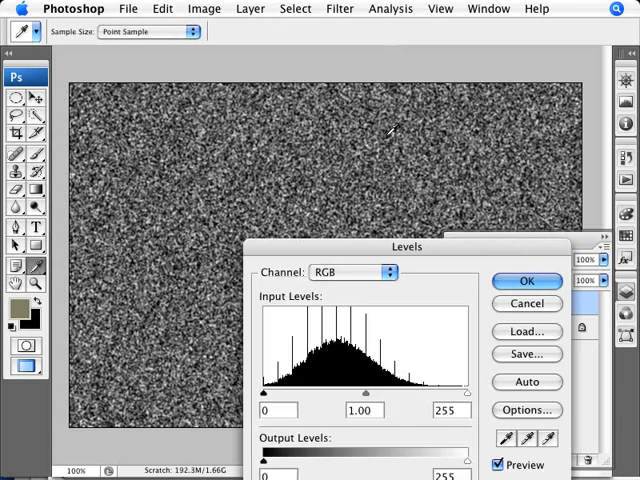
pyautogui.moveTo(406, 246); pyautogui.dragTo(400, 162)
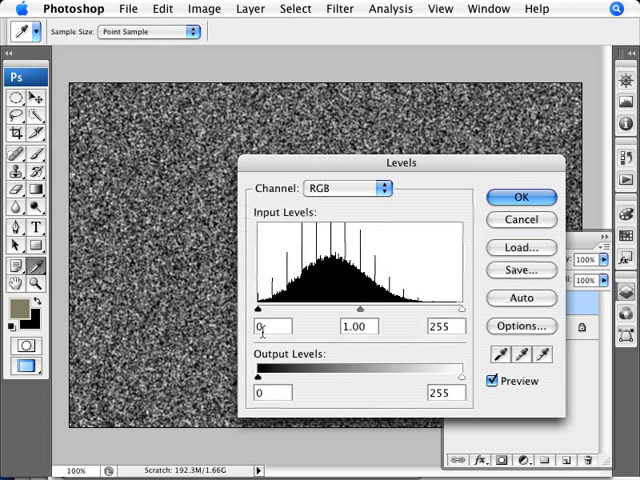
pyautogui.moveTo(260, 308); pyautogui.dragTo(308, 308)
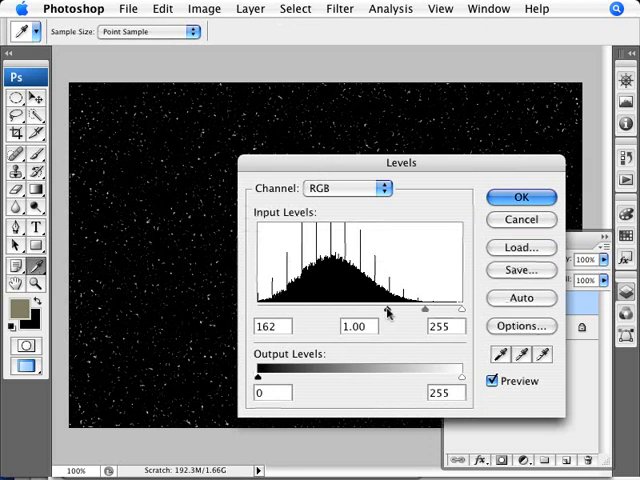
pyautogui.moveTo(464, 308); pyautogui.dragTo(452, 308)
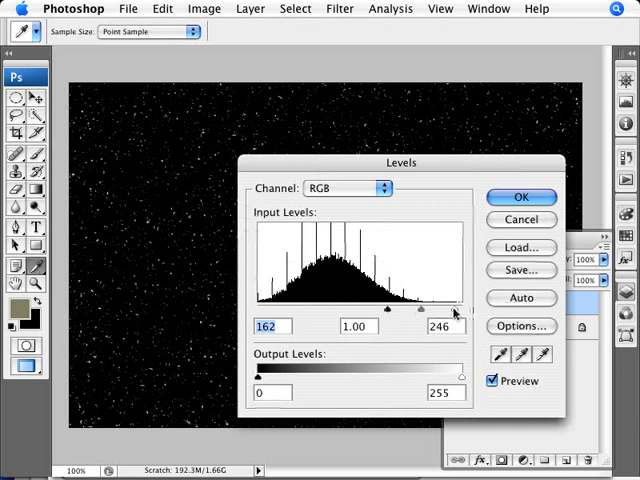
pyautogui.moveTo(450, 308); pyautogui.dragTo(444, 308)
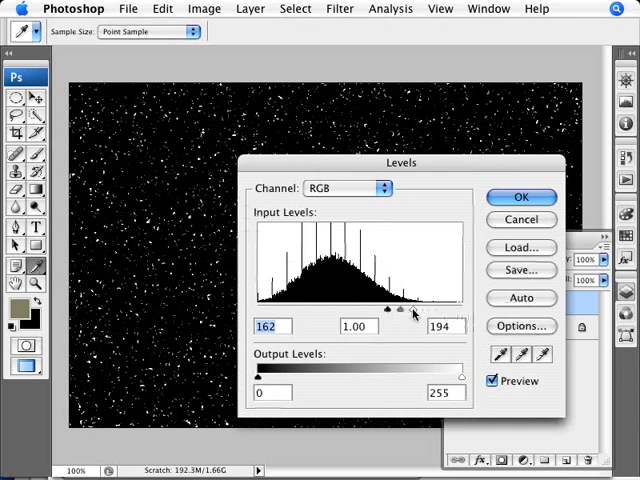
pyautogui.moveTo(420, 308); pyautogui.dragTo(404, 308)
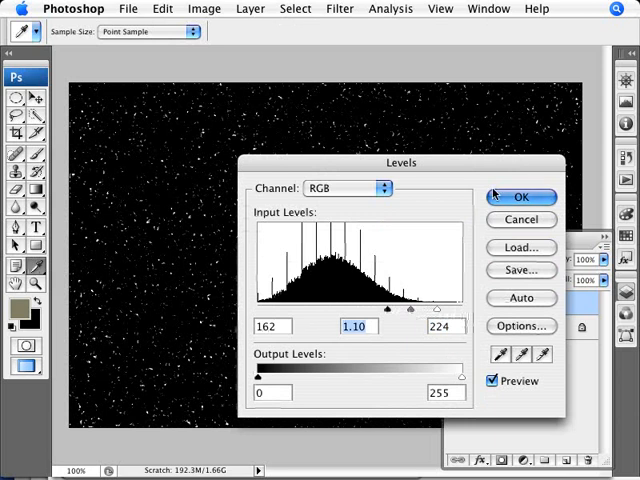
pyautogui.click(520, 196)
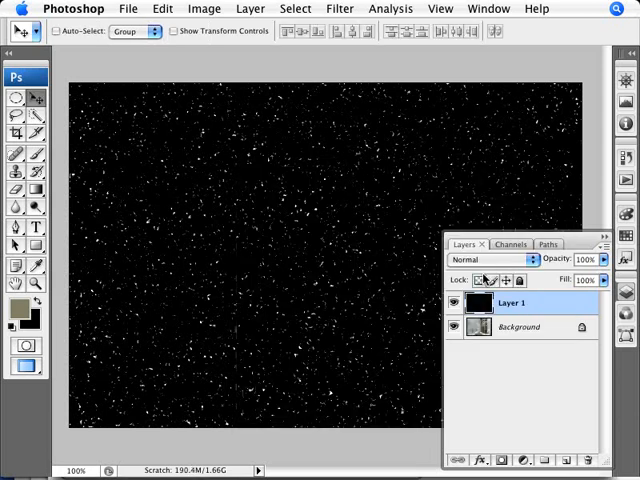
pyautogui.moveTo(420, 180)
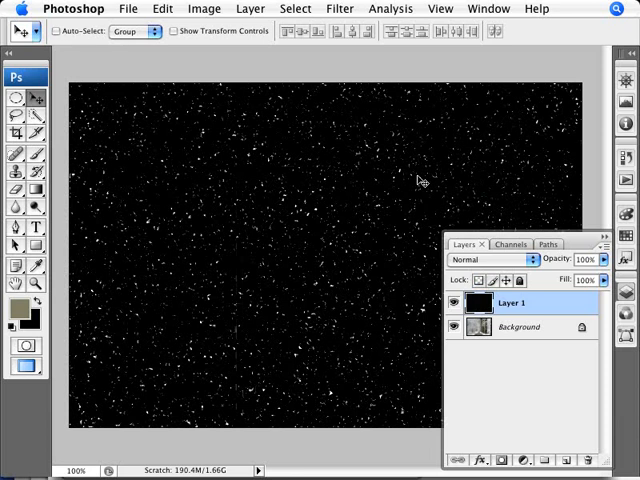
pyautogui.moveTo(338, 8)
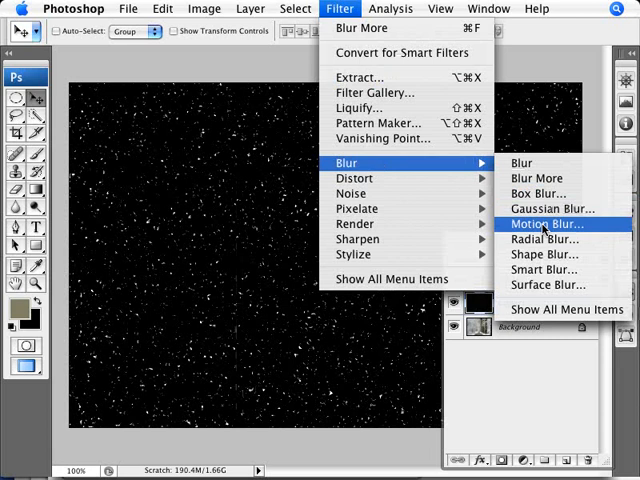
# Apply a Motion Blur at -62° angle and 7-pixel distance to streak the specks diagonally
pyautogui.click(544, 224)
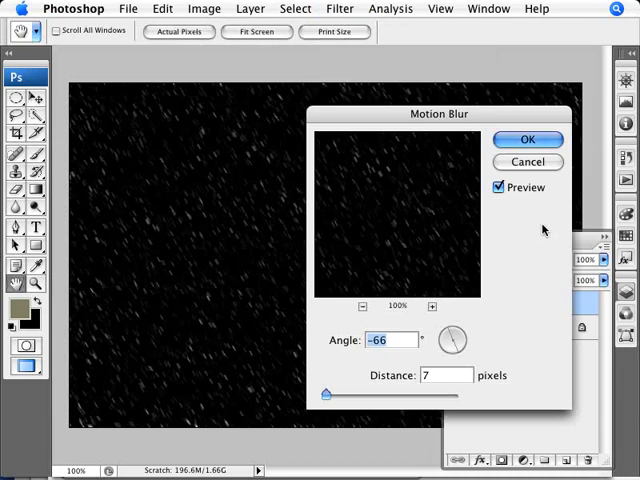
pyautogui.moveTo(448, 340)
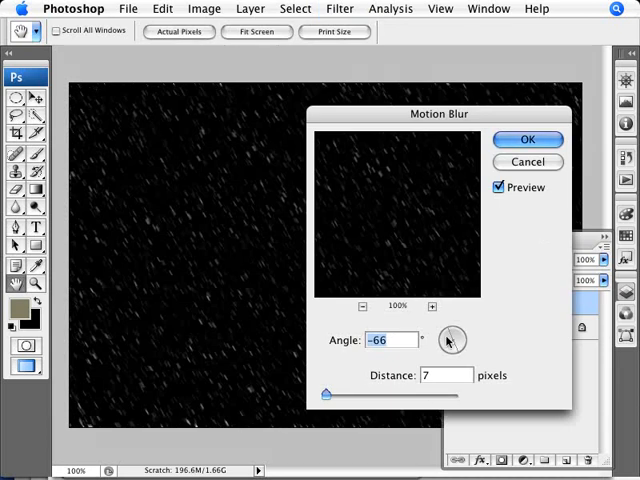
pyautogui.moveTo(452, 344); pyautogui.dragTo(456, 330)
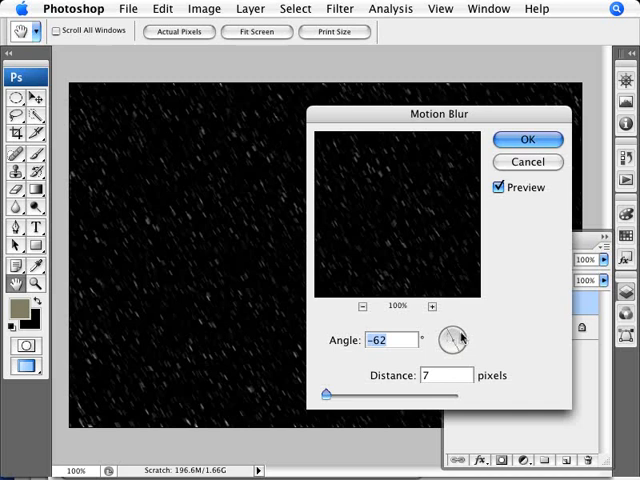
pyautogui.moveTo(330, 392); pyautogui.dragTo(322, 392)
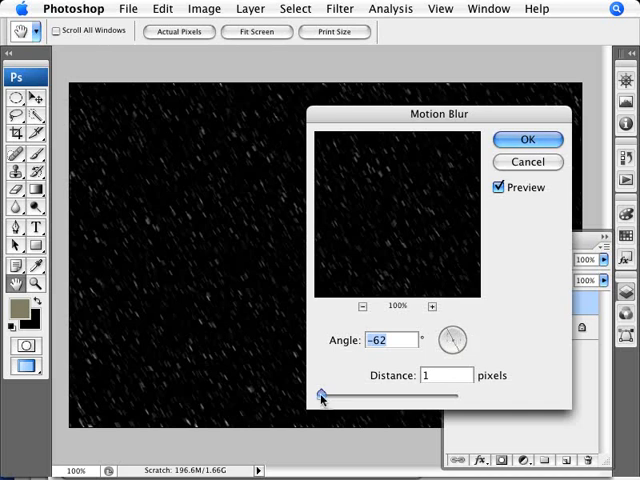
pyautogui.moveTo(328, 396); pyautogui.dragTo(336, 396)
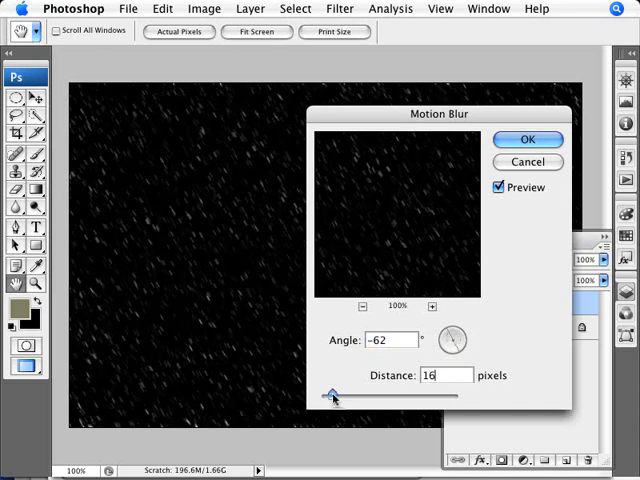
pyautogui.moveTo(336, 396); pyautogui.dragTo(328, 396)
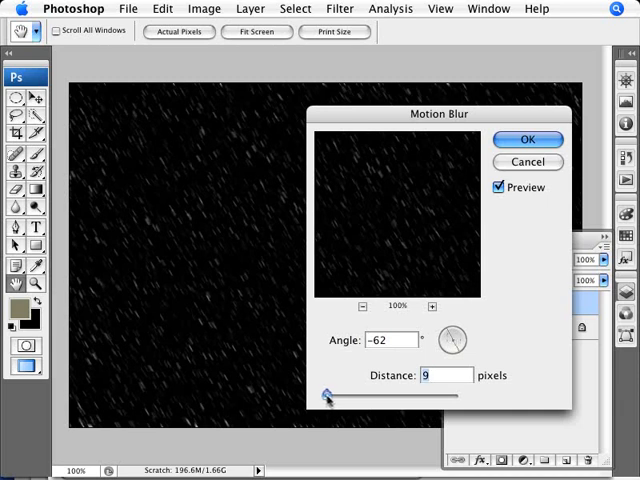
pyautogui.moveTo(328, 396); pyautogui.dragTo(330, 392)
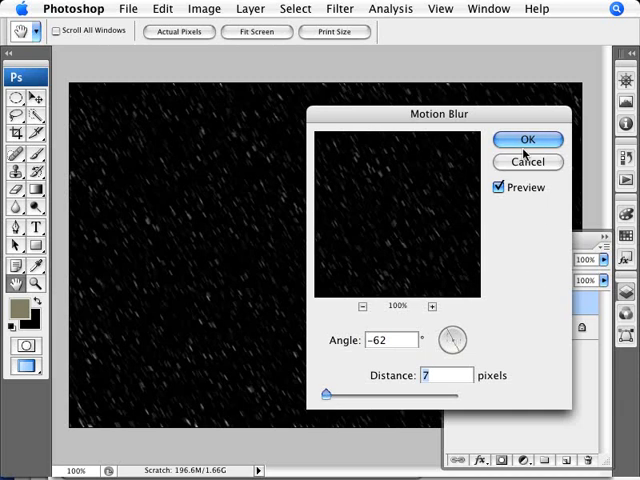
pyautogui.click(528, 138)
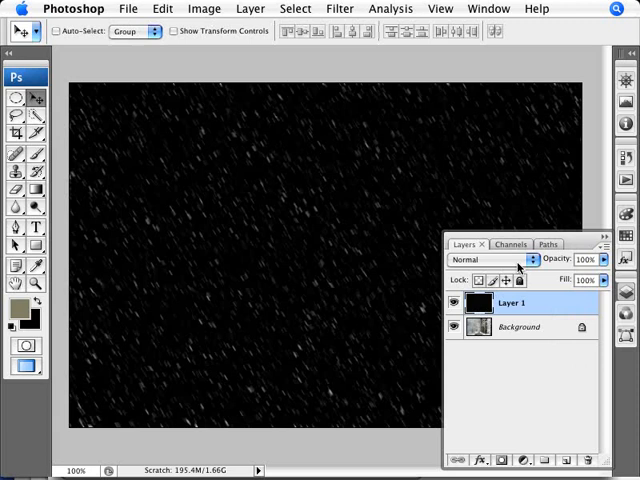
pyautogui.moveTo(496, 268)
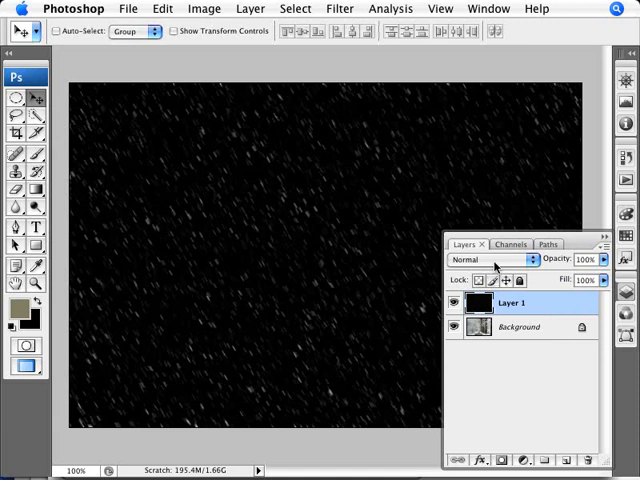
# Set the snow layer's blending mode to Screen so only the white flakes show
pyautogui.click(492, 260)
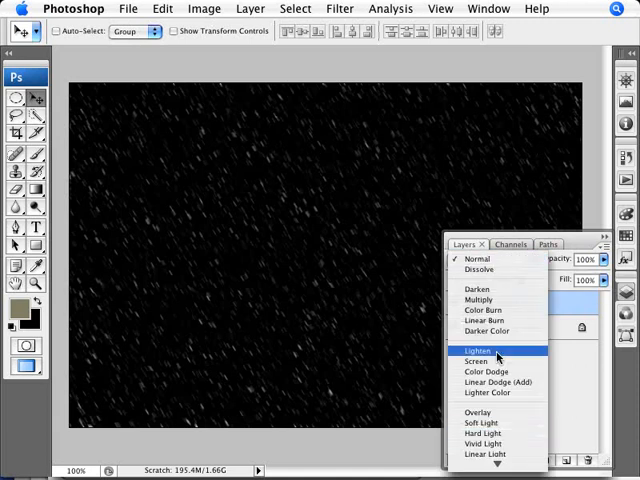
pyautogui.click(480, 360)
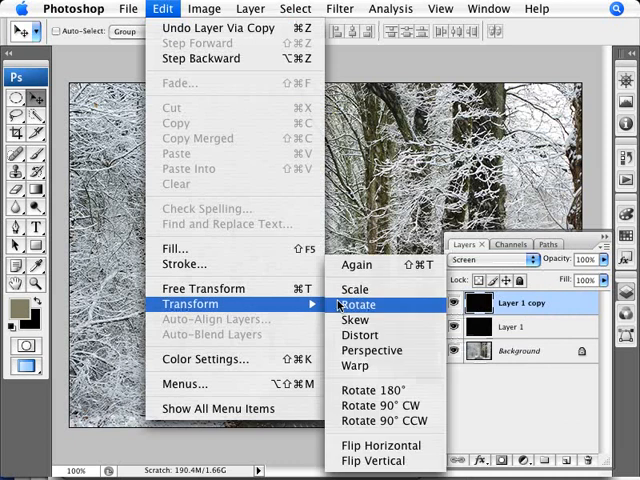
pyautogui.moveTo(384, 390)
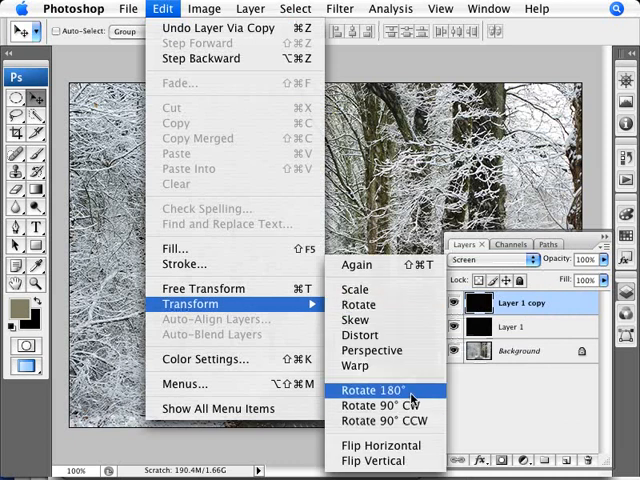
# Rotate the duplicated snow layer 180° for a second set of flakes
pyautogui.click(376, 390)
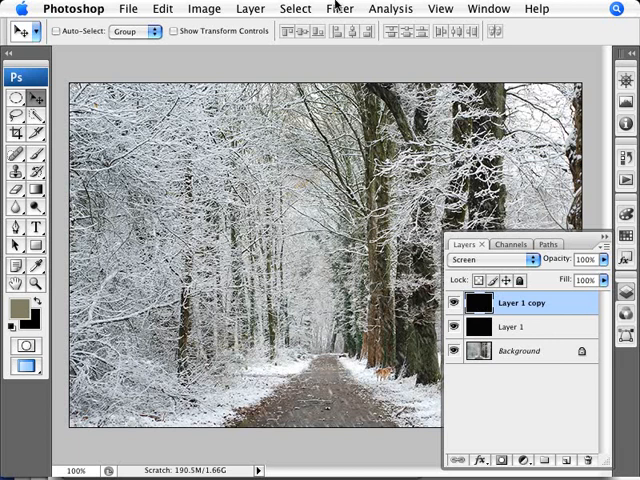
# Browse the Filter > Pixelate options to crystallize the rotated snow copy
pyautogui.click(340, 8)
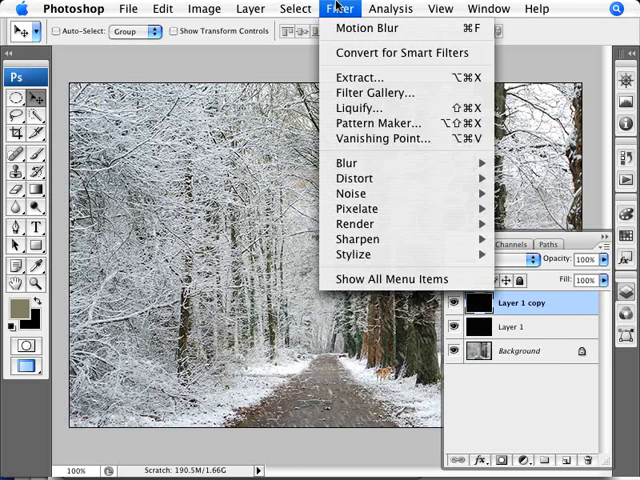
pyautogui.moveTo(360, 208)
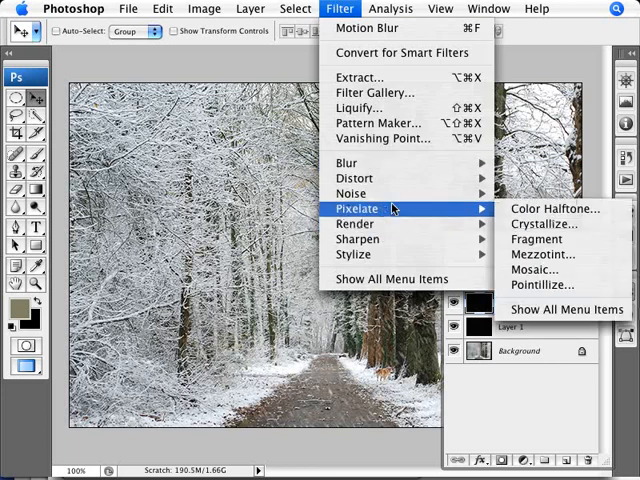
pyautogui.click(536, 224)
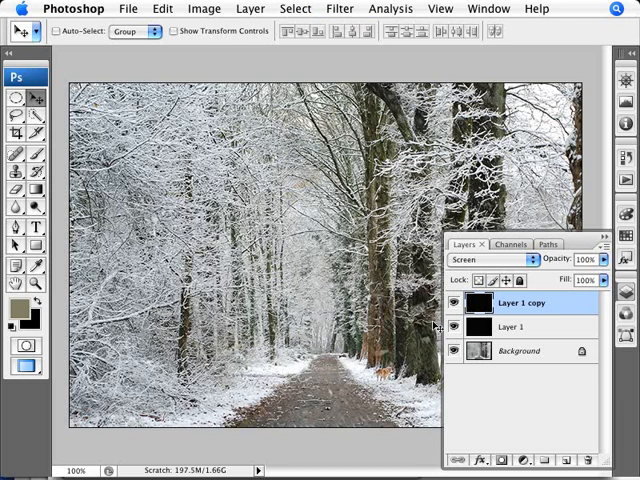
pyautogui.moveTo(368, 380)
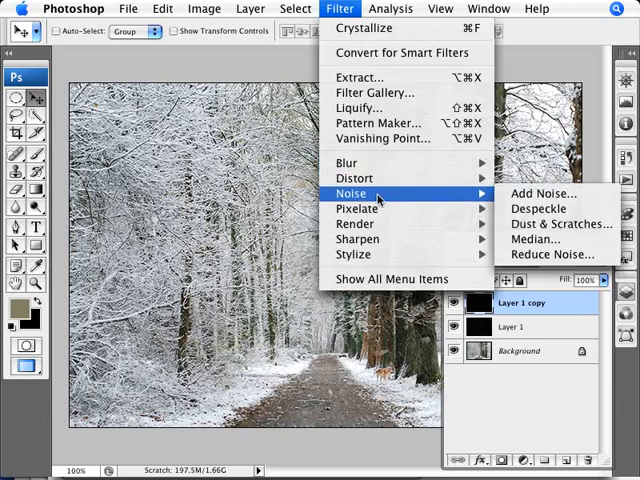
pyautogui.moveTo(352, 164)
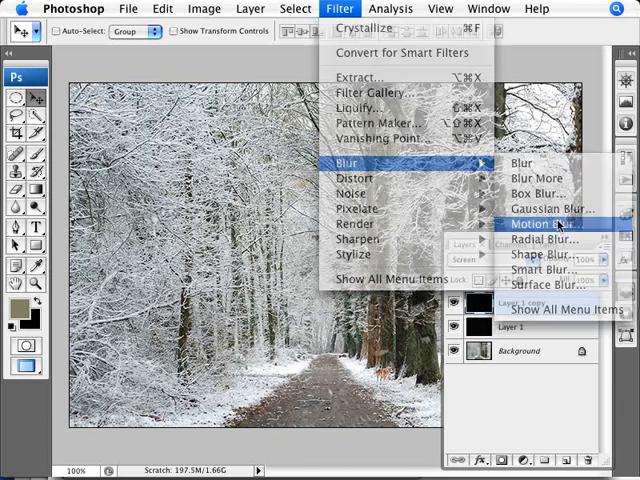
# Apply a Motion Blur at -62° with about 16-pixel streaks to the snow copy
pyautogui.click(544, 224)
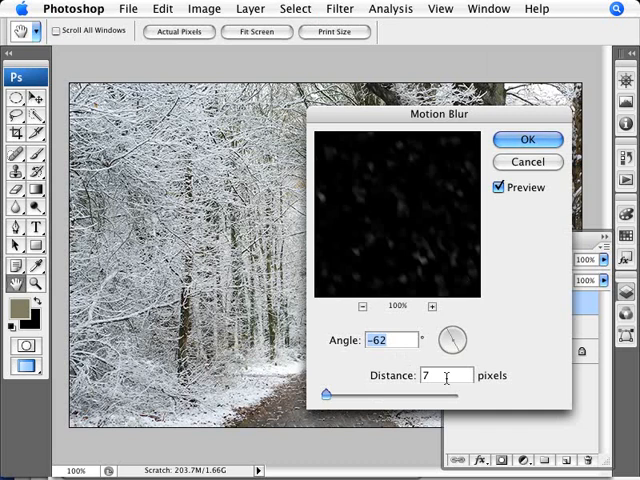
pyautogui.moveTo(324, 396); pyautogui.dragTo(336, 396)
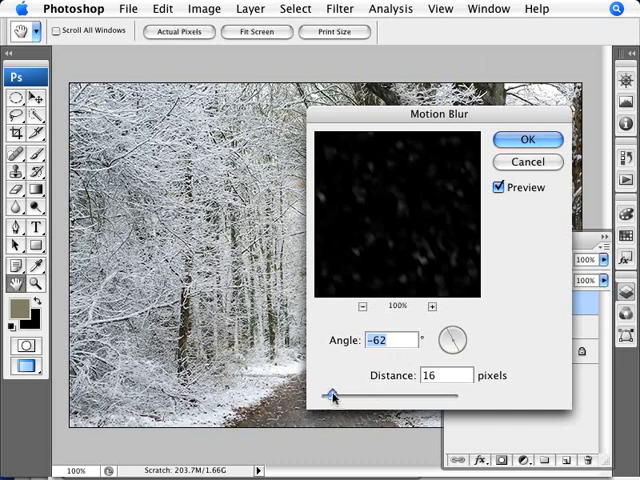
pyautogui.moveTo(332, 396); pyautogui.dragTo(328, 396)
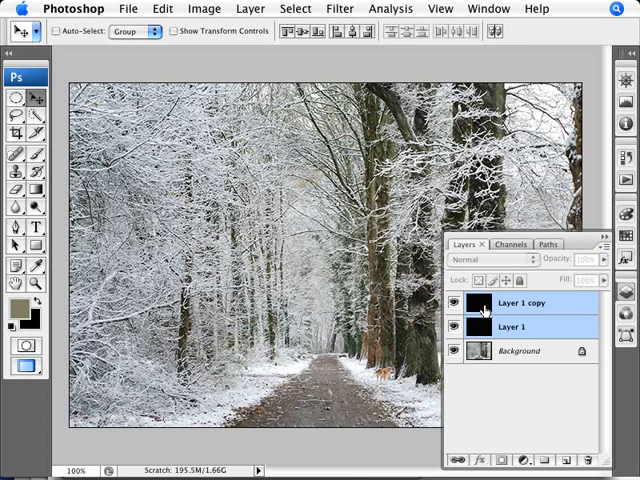
# Merge the two snow layers into one and set its blending mode to Screen
pyautogui.click(600, 244)
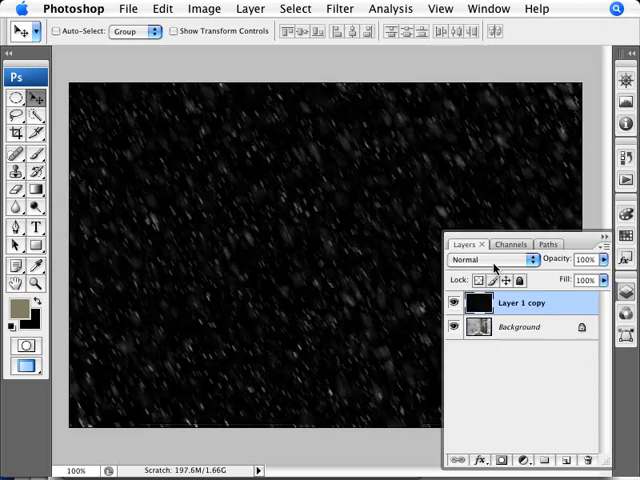
pyautogui.moveTo(340, 268)
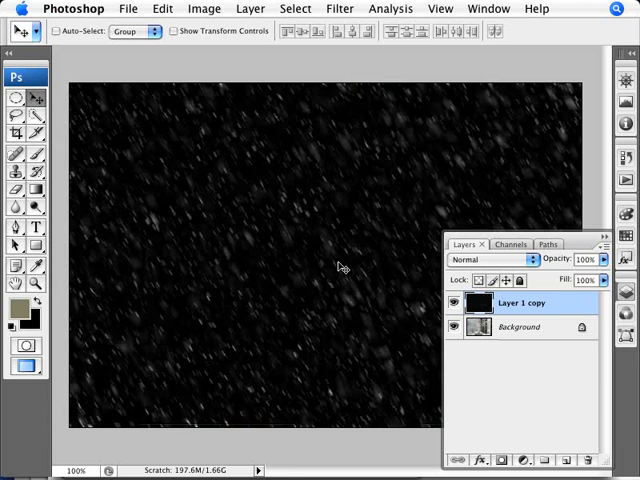
pyautogui.click(490, 260)
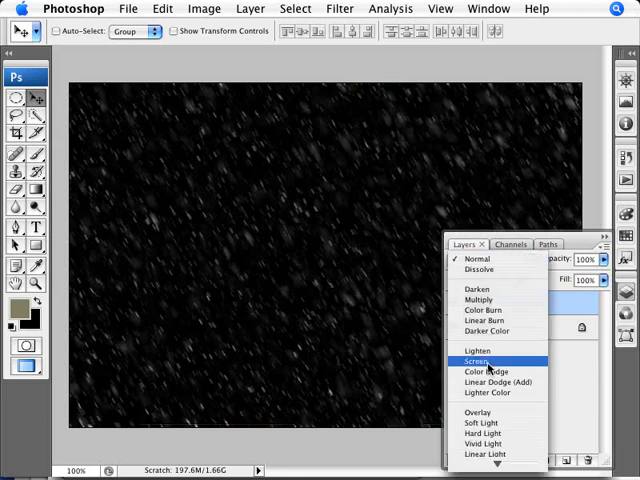
pyautogui.click(480, 360)
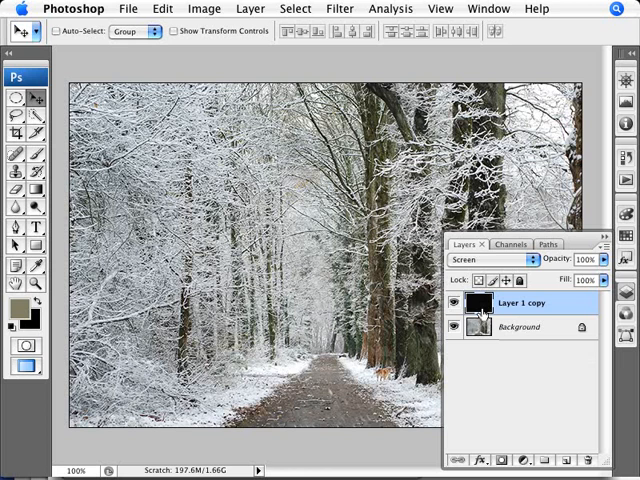
pyautogui.moveTo(470, 326)
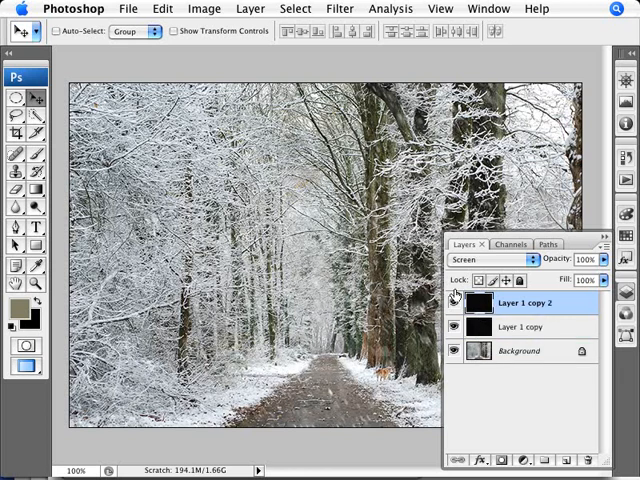
# Revisit the blending mode list for the merged snow layer after duplicating it
pyautogui.click(490, 260)
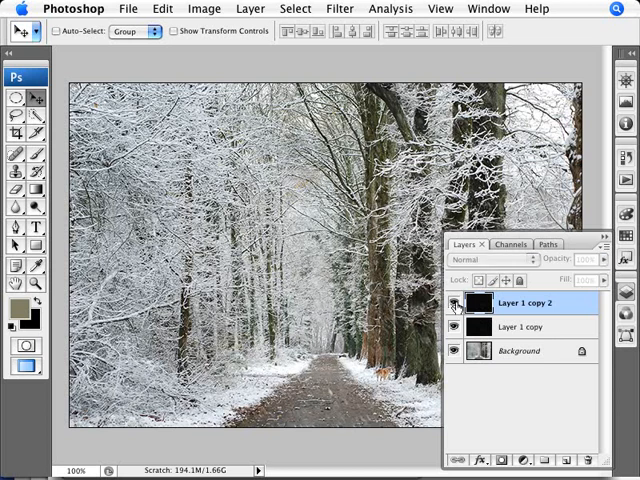
pyautogui.click(490, 258)
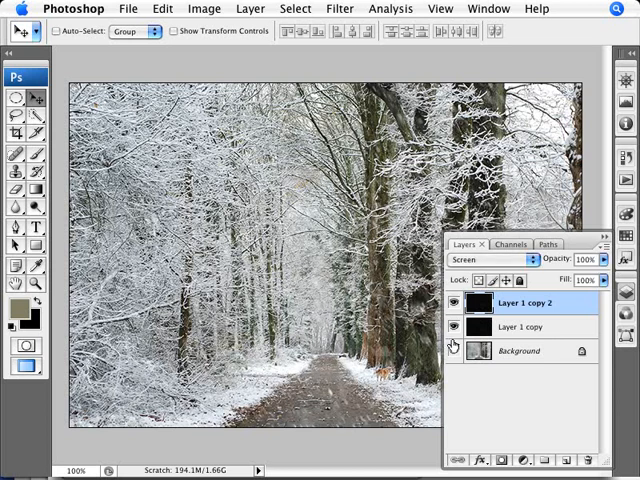